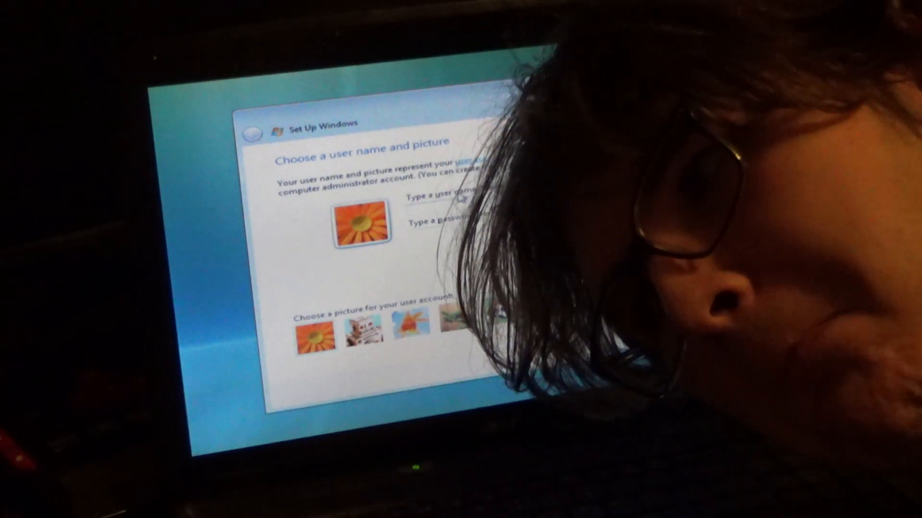
Enter 'notag' as the user account name and continue.
text(no)
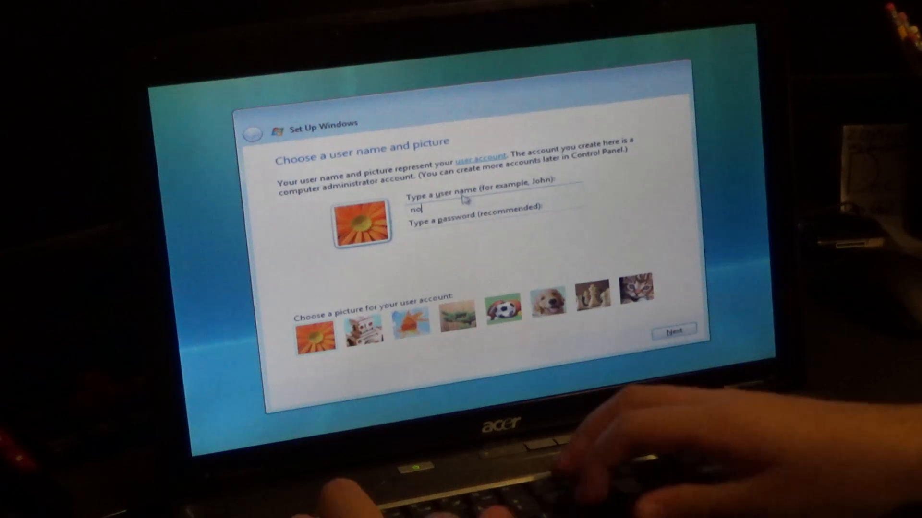
text(tag)
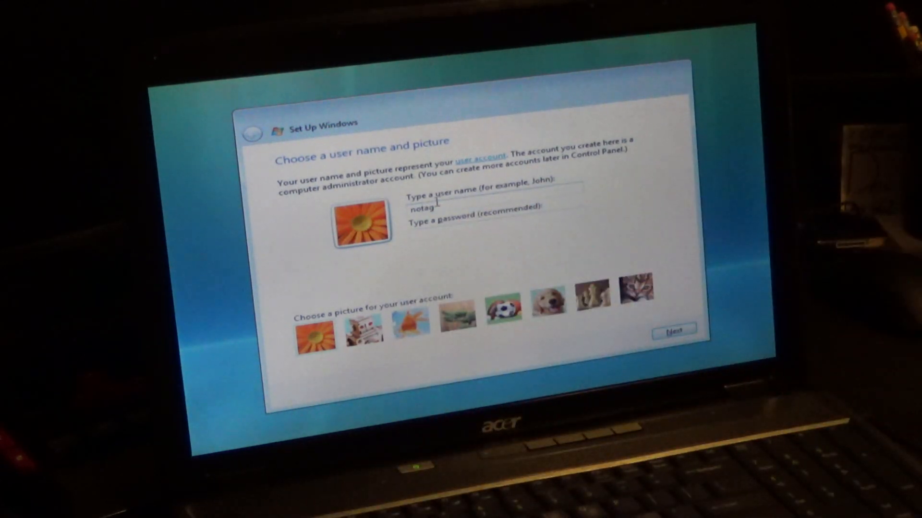
click(673, 330)
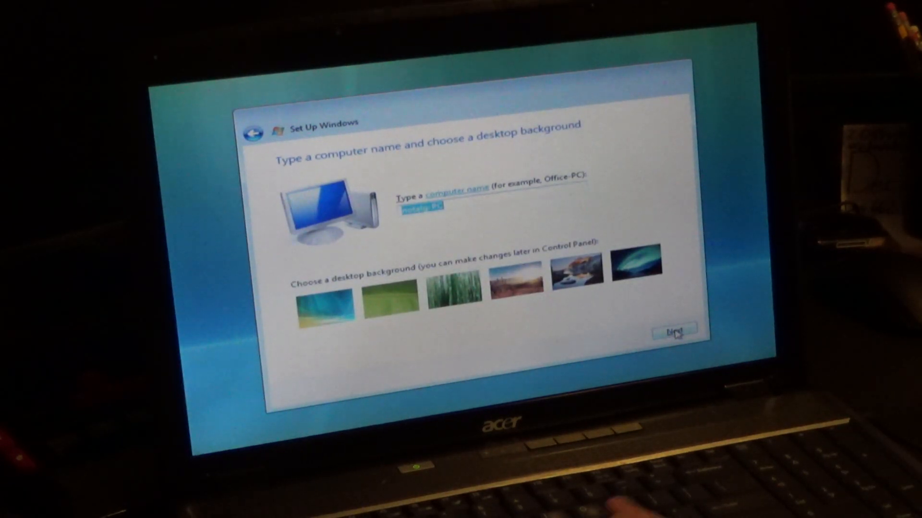
Accept the default computer name and the Eastern Time date and time settings.
click(673, 327)
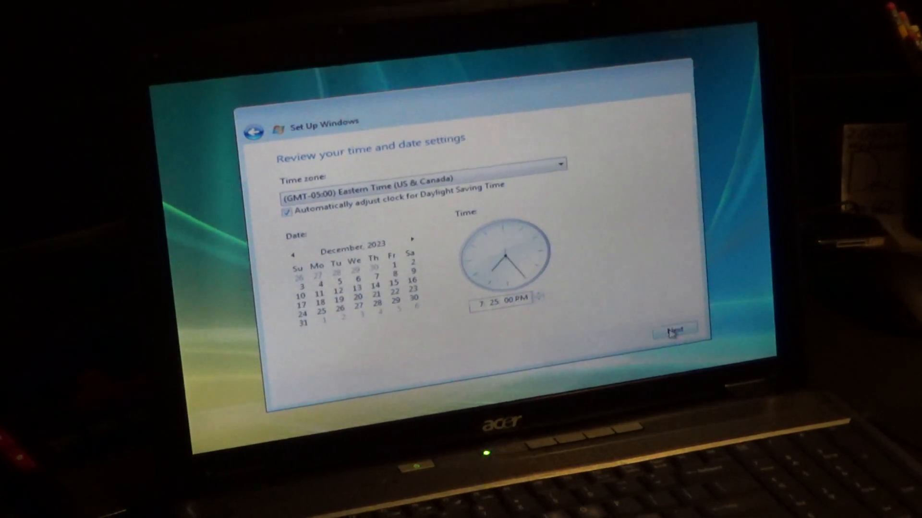
click(674, 330)
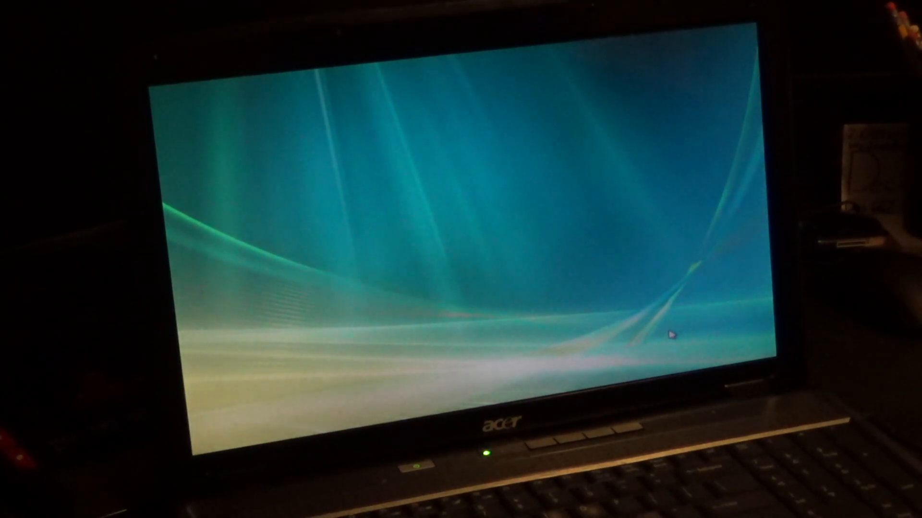